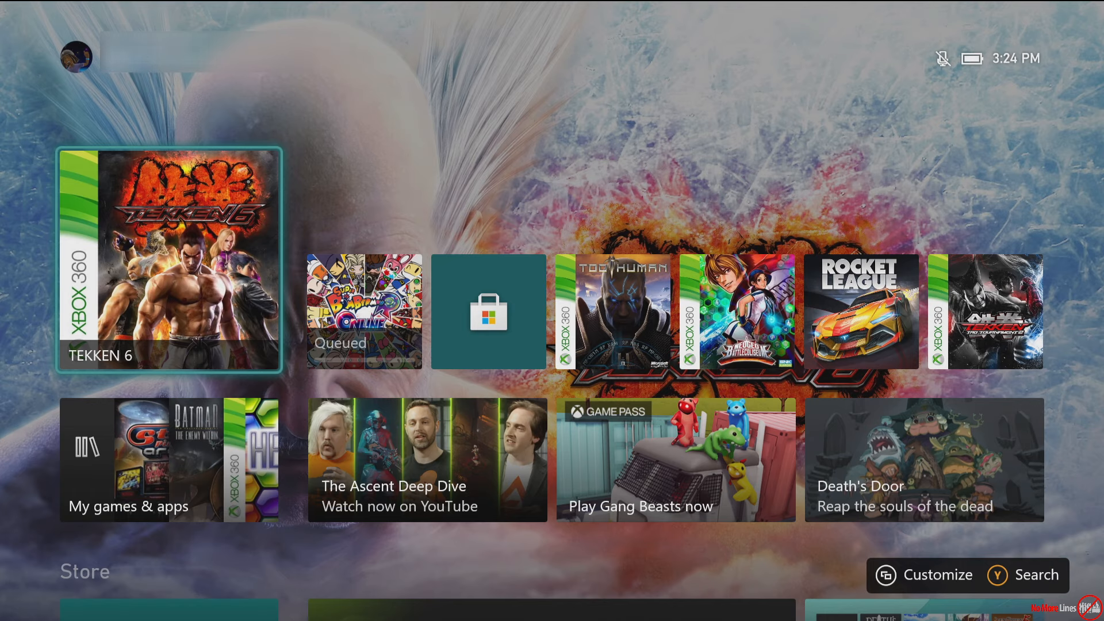
- Go from Home into the Microsoft Store and reach its code redemption screen
{"action": "scroll", "scroll_direction": "down", "scroll_amount": 3}
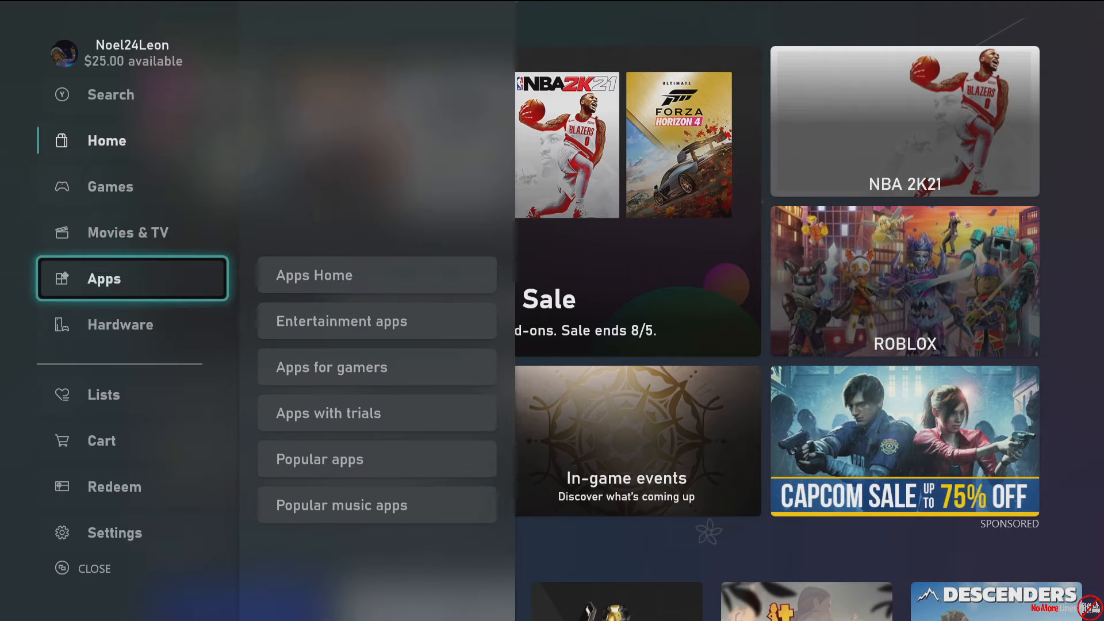
{"action": "left_click", "coordinate": [114, 486]}
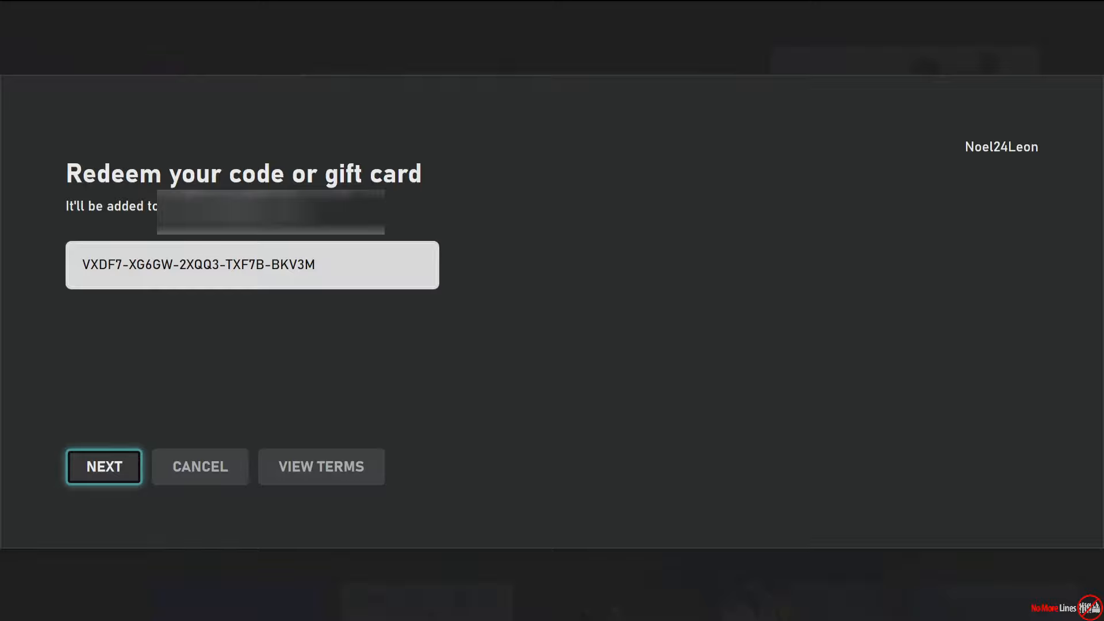
- Submit the code, confirm the Peggle 2 redemption and dismiss the success message
{"action": "left_click", "coordinate": [104, 466]}
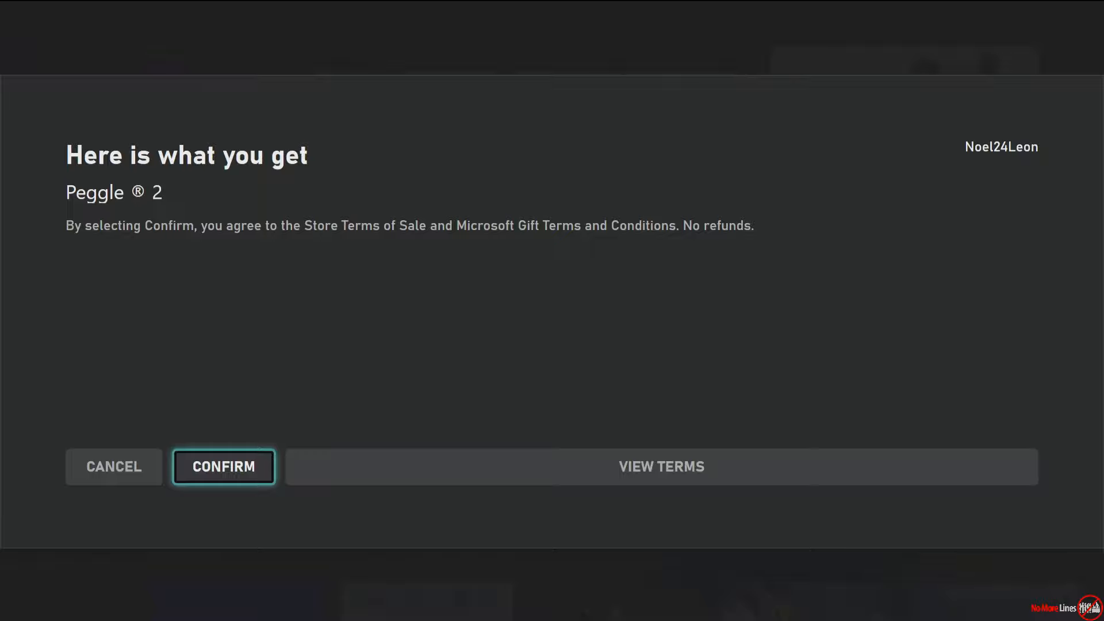
{"action": "left_click", "coordinate": [223, 465]}
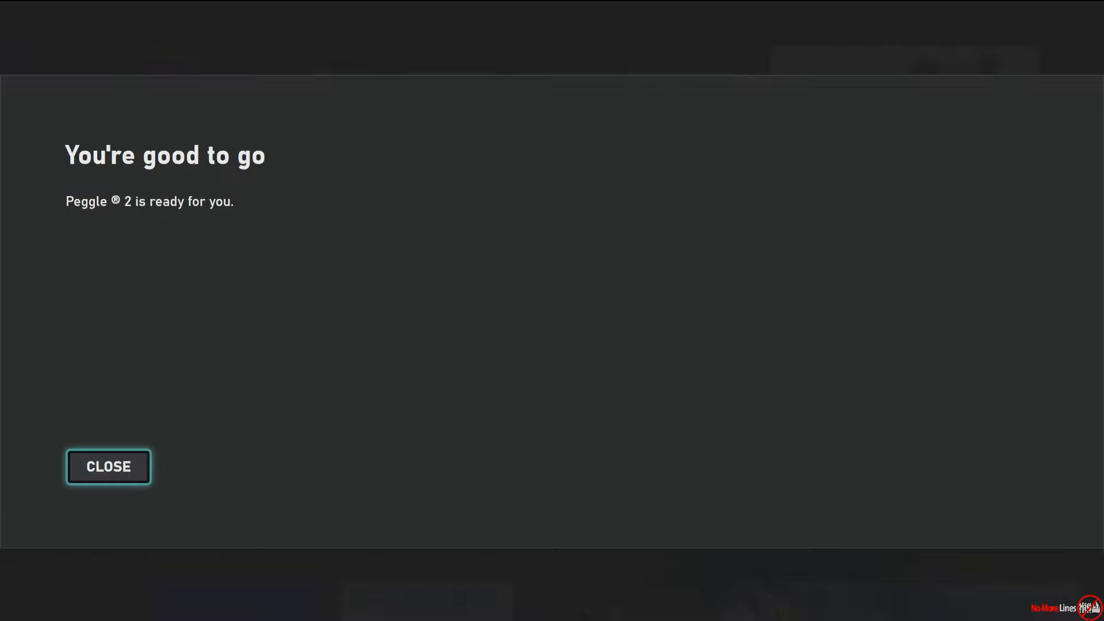
{"action": "left_click", "coordinate": [108, 467]}
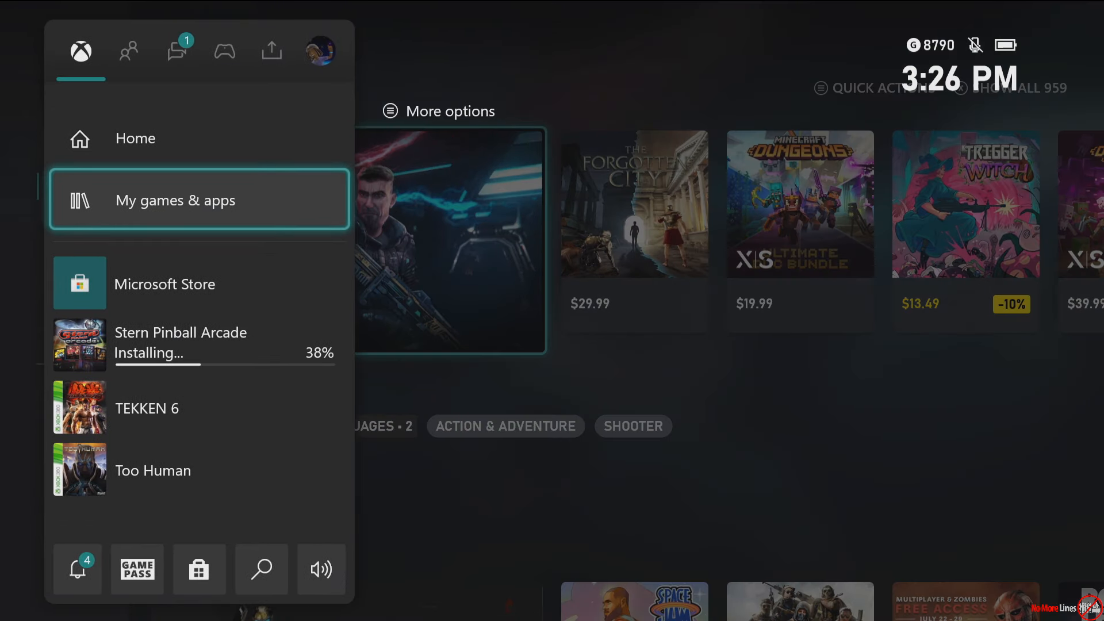
- Navigate through My games & apps > See all into the Full library listing Peggle 2
{"action": "left_click", "coordinate": [199, 199]}
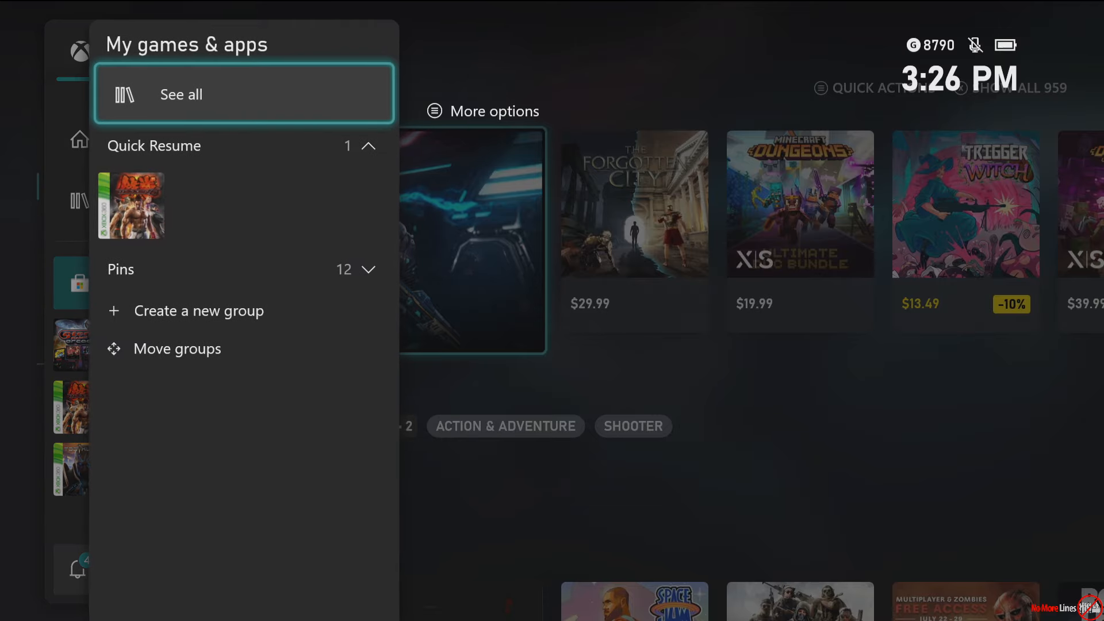
{"action": "left_click", "coordinate": [180, 93]}
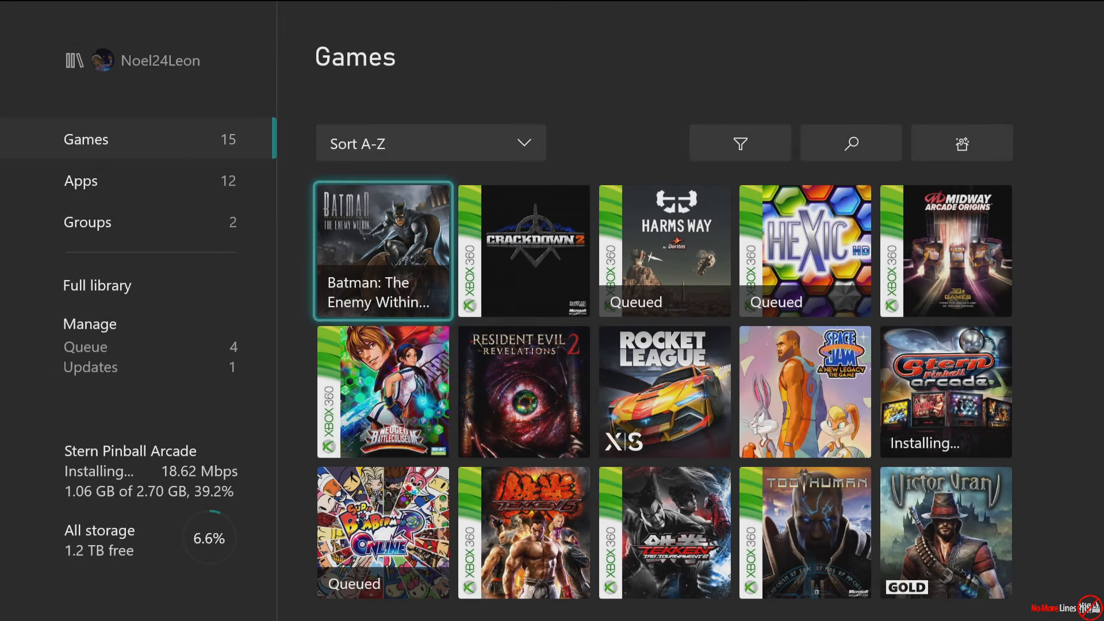
{"action": "scroll", "scroll_direction": "down", "scroll_amount": 3}
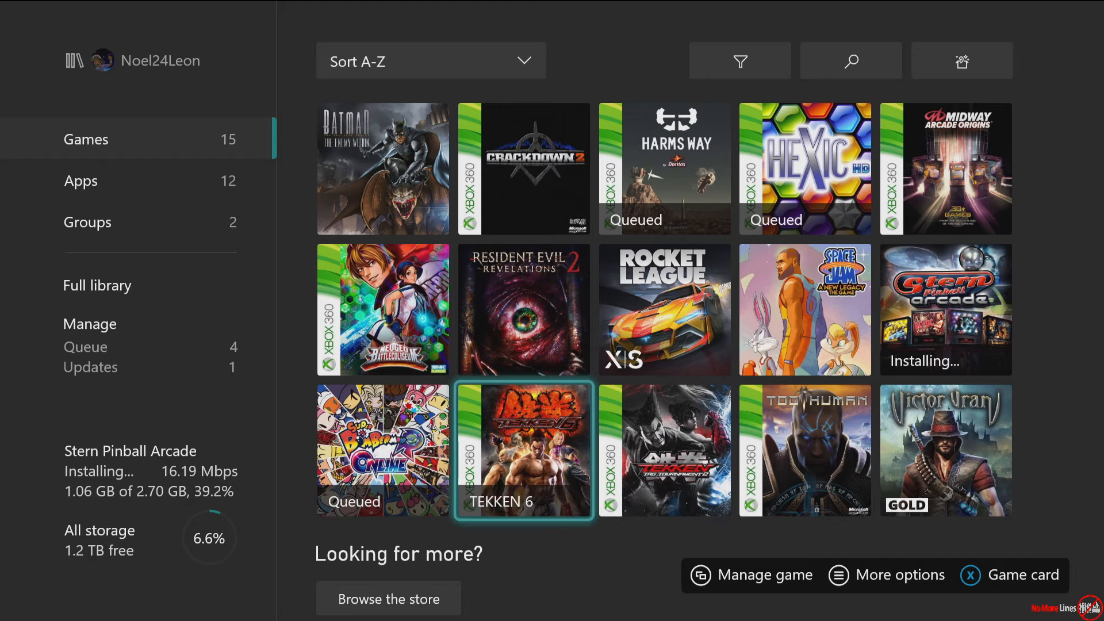
{"action": "left_click", "coordinate": [87, 222]}
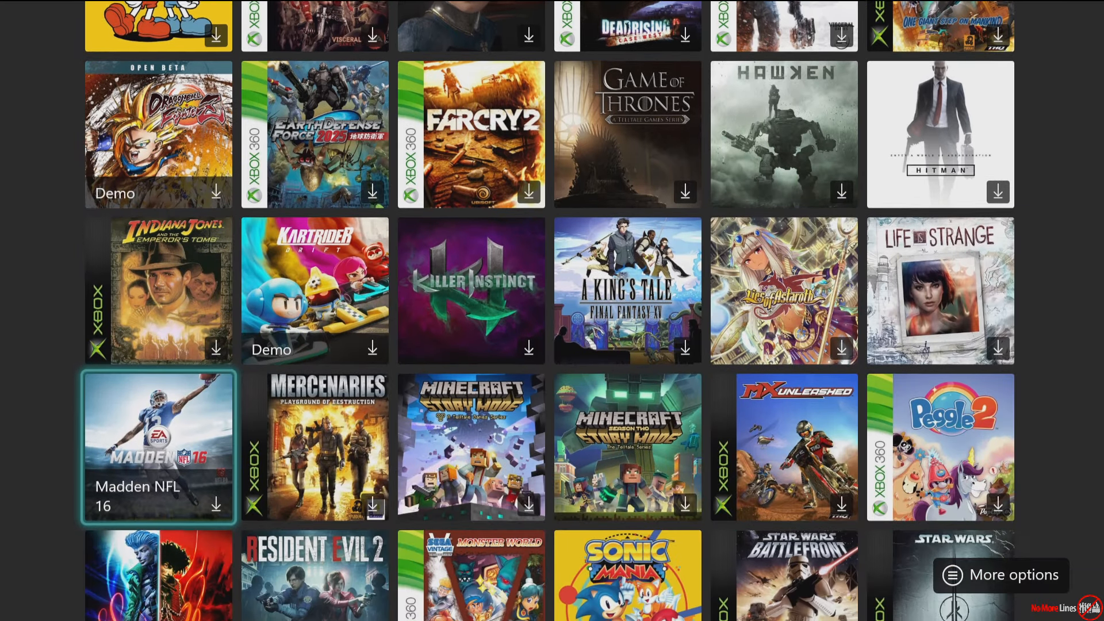
- Select the Peggle 2 tile and start Install all from its game card
{"action": "scroll", "scroll_direction": "down", "scroll_amount": 3}
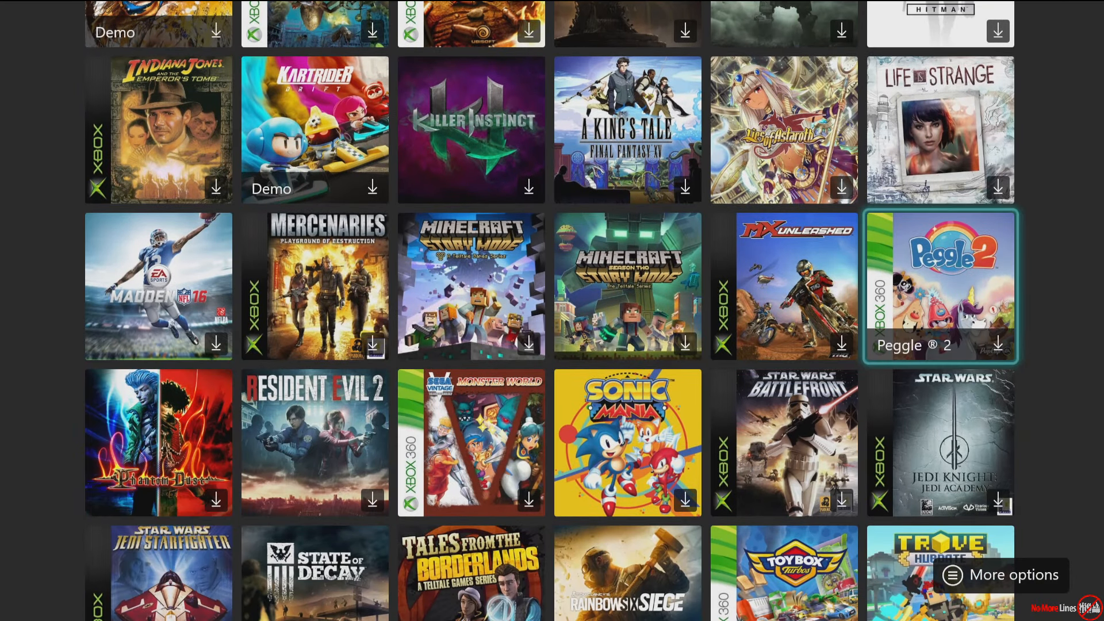
{"action": "left_click", "coordinate": [940, 285]}
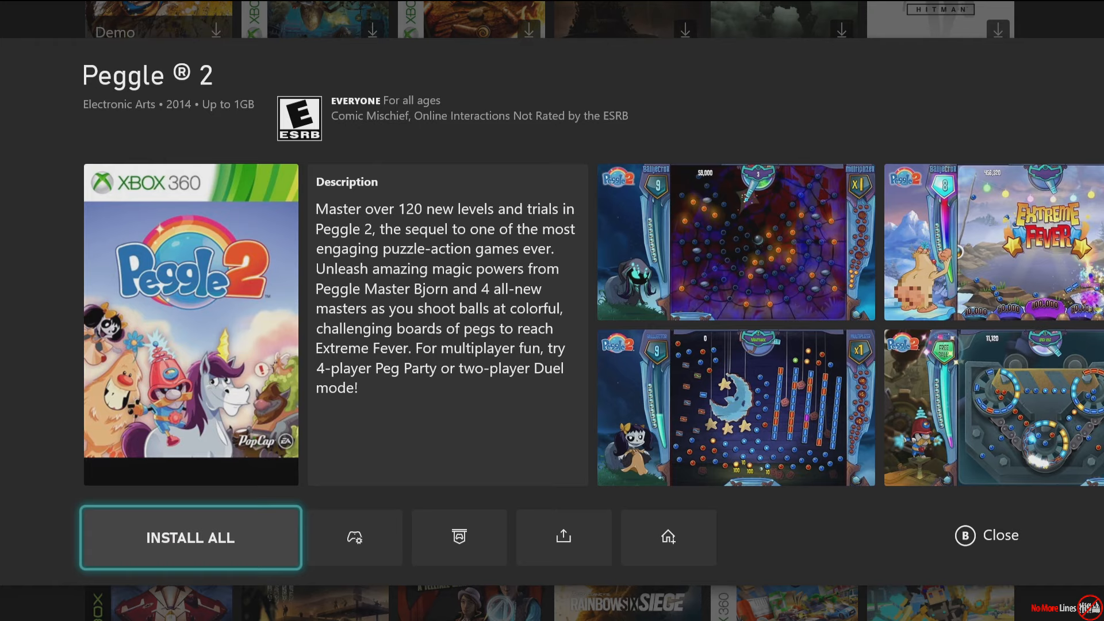
{"action": "left_click", "coordinate": [986, 534]}
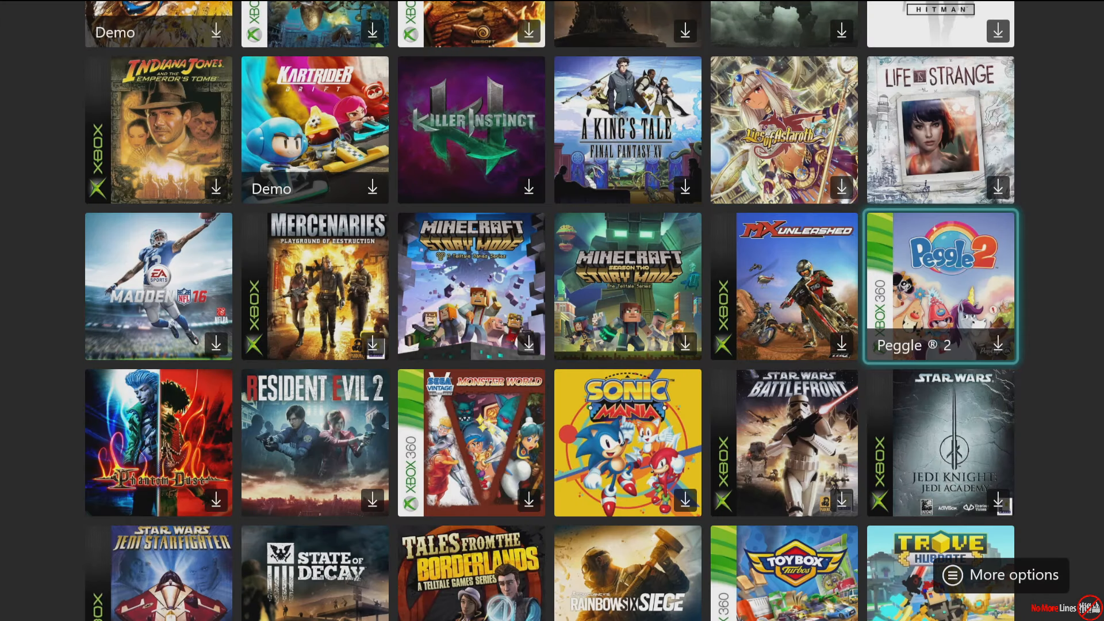